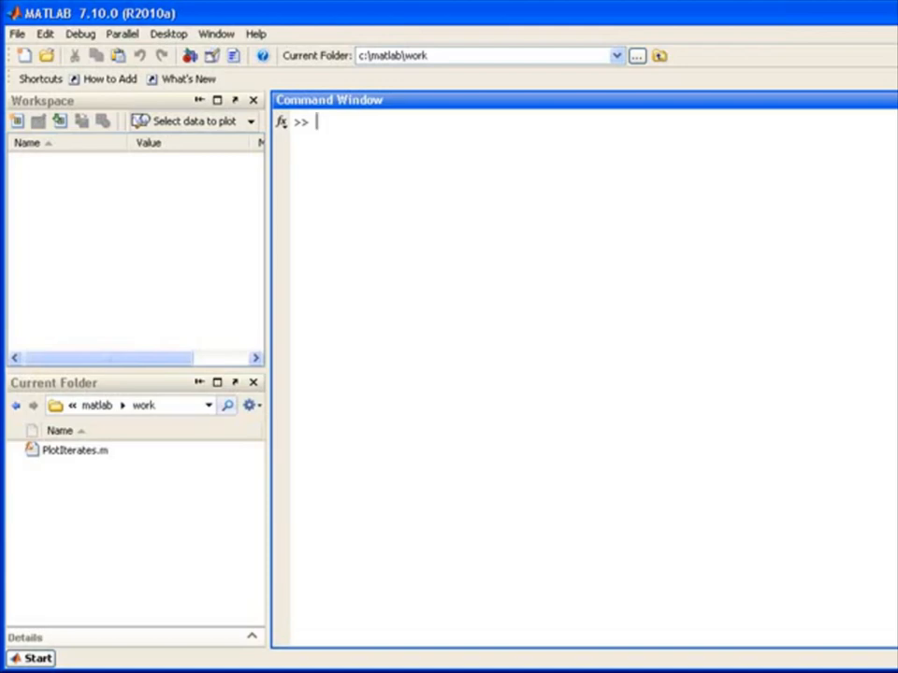
Enter the time vector t = [3.92 7.93 11.89 23.90 47.87 71.91 93.85 117.84] with concentration data and model.
type("t = [ 3.92, 7.93, 11.89, 23.90, 47.87, 71.91, 93.85, 117.84 ]")
type("model = @(b,t) b(1)*exp(-b(4)*t) + b(2)*exp(-b(5)*t) + b(3)*exp(-b(6)*t")
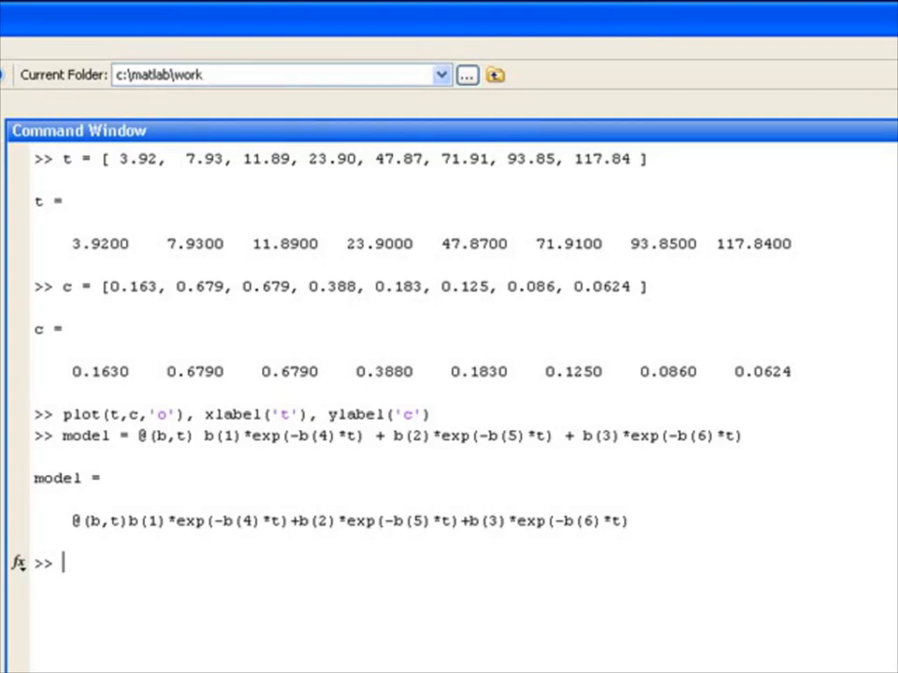
Create an lsqcurvefit problem with the model, data, all-ones start, bounds and PlotIterates output function.
type("problem = createOptimProblem('lsqcurvefit', ...")
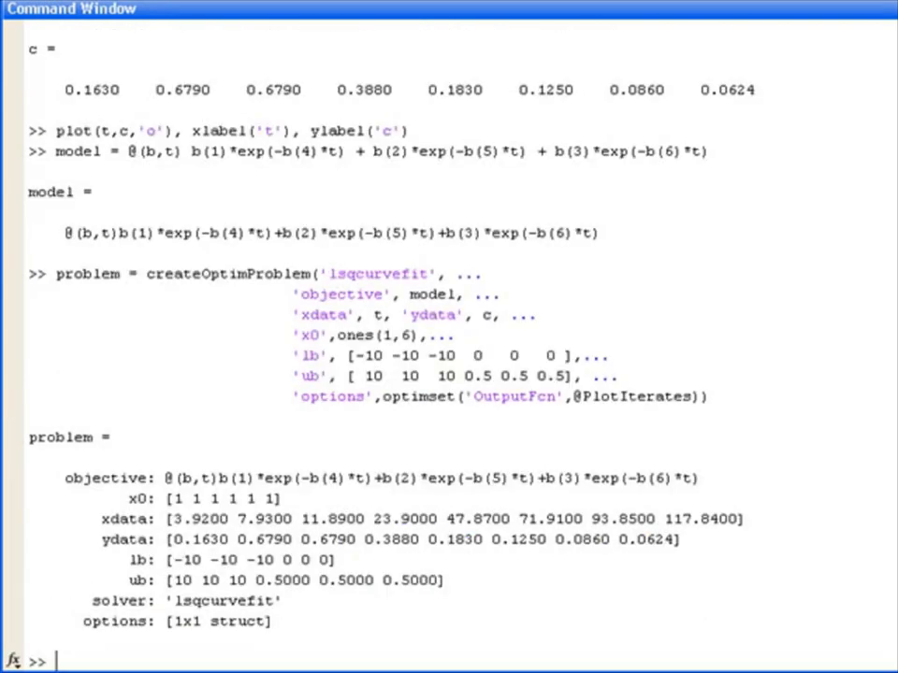
Run b = lsqcurvefit(problem), obtaining coefficients about 0.186, 0.182, 0.184 and three 0.0171 values.
type("b = lsqcurvefit(problem)")
type("ms")
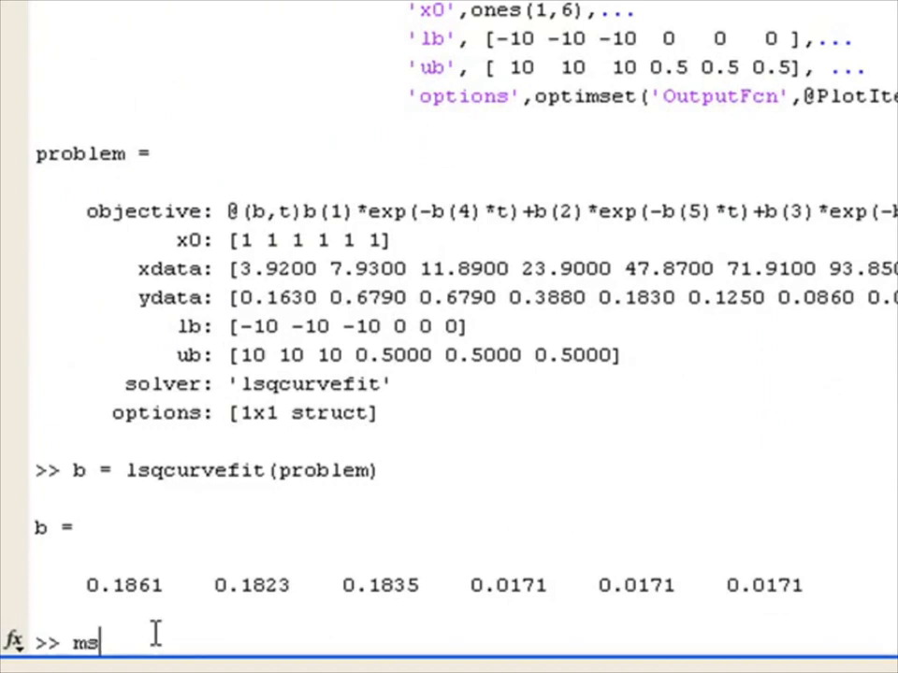
Create a default MultiStart object ms and run it on the problem from 50 start points.
type("= MultiStart")
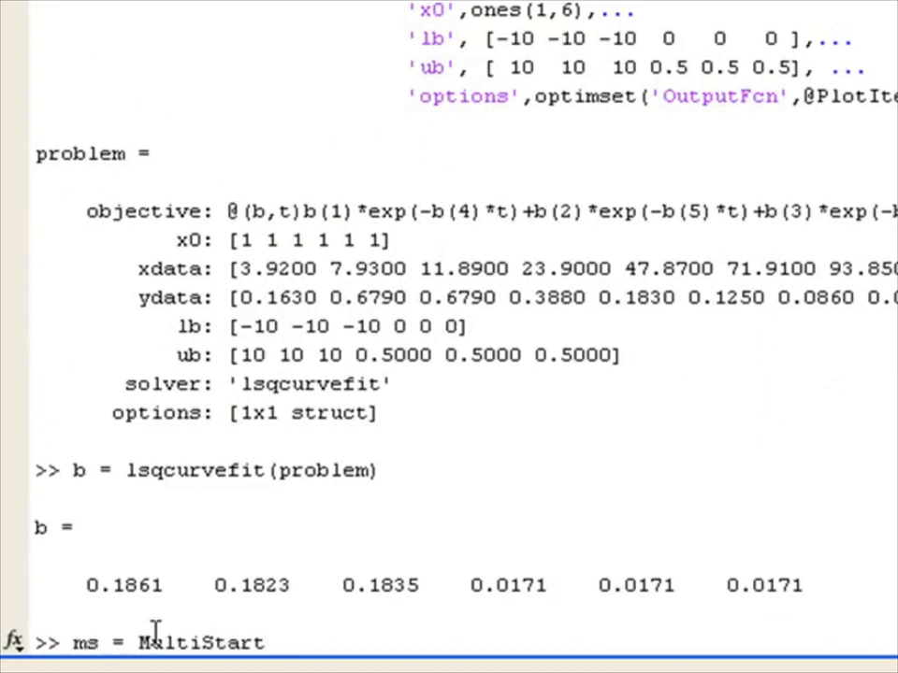
key("Return")
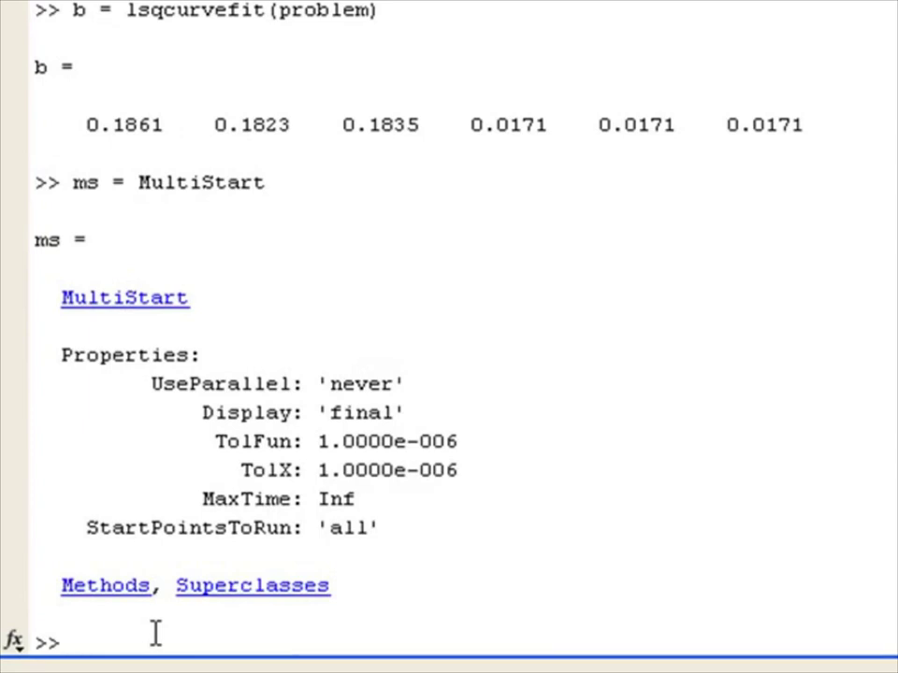
type("[b,fval,exitflag,output,solutions] = run(ms, problem, 50)")
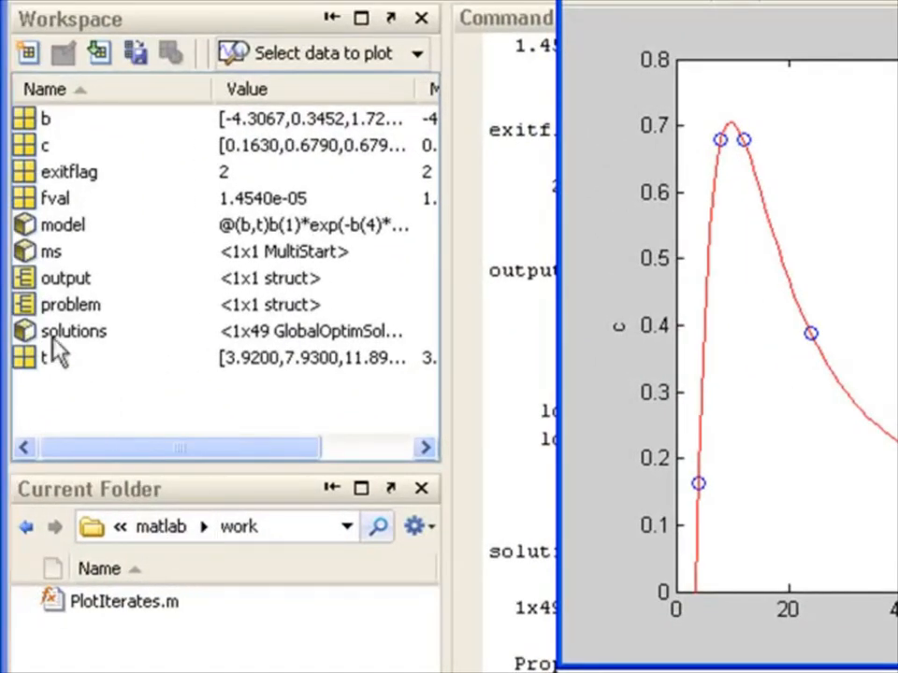
Inspect the solutions array in the Variable Editor, comparing solutions 1, 25 and 49.
double_click(73, 331)
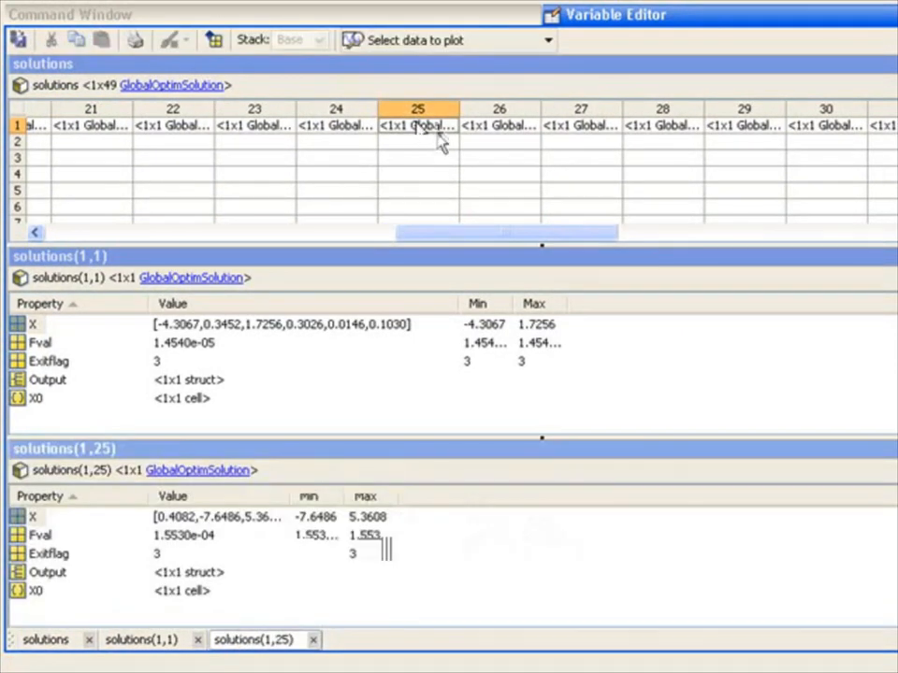
scroll("right", 3)
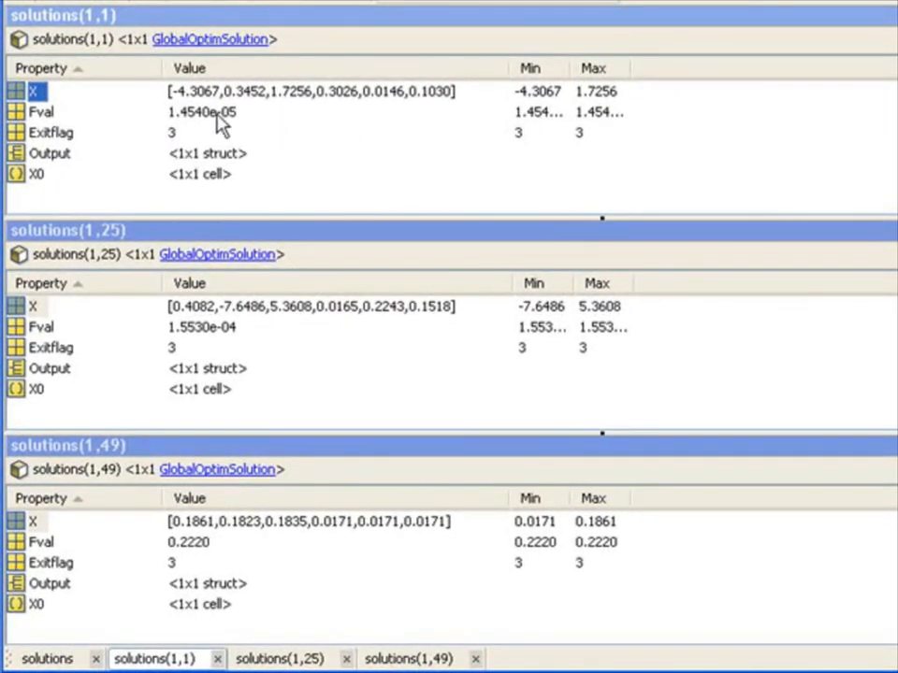
mouse_move(191, 131)
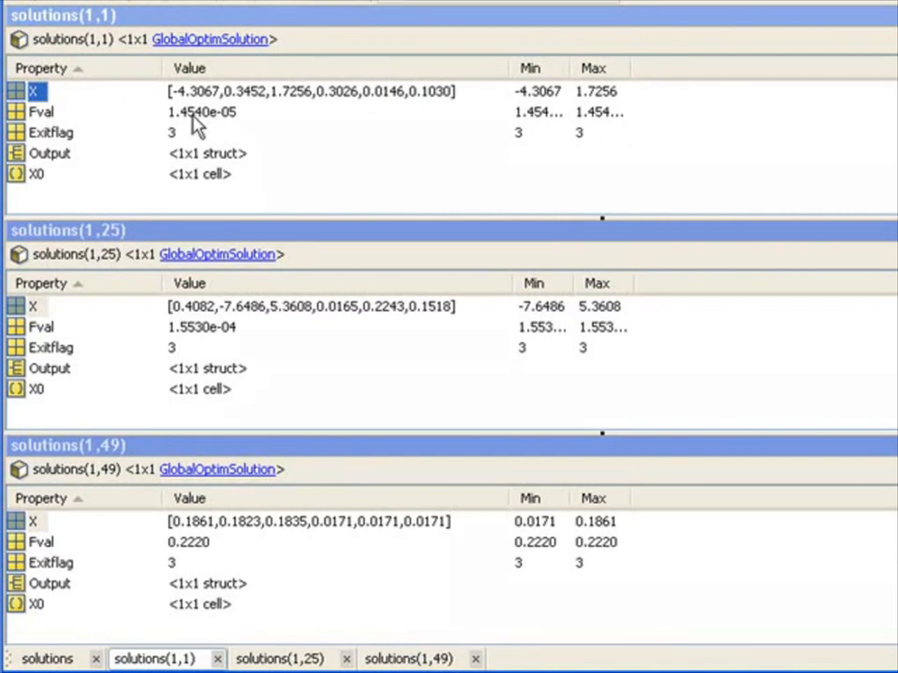
mouse_move(190, 563)
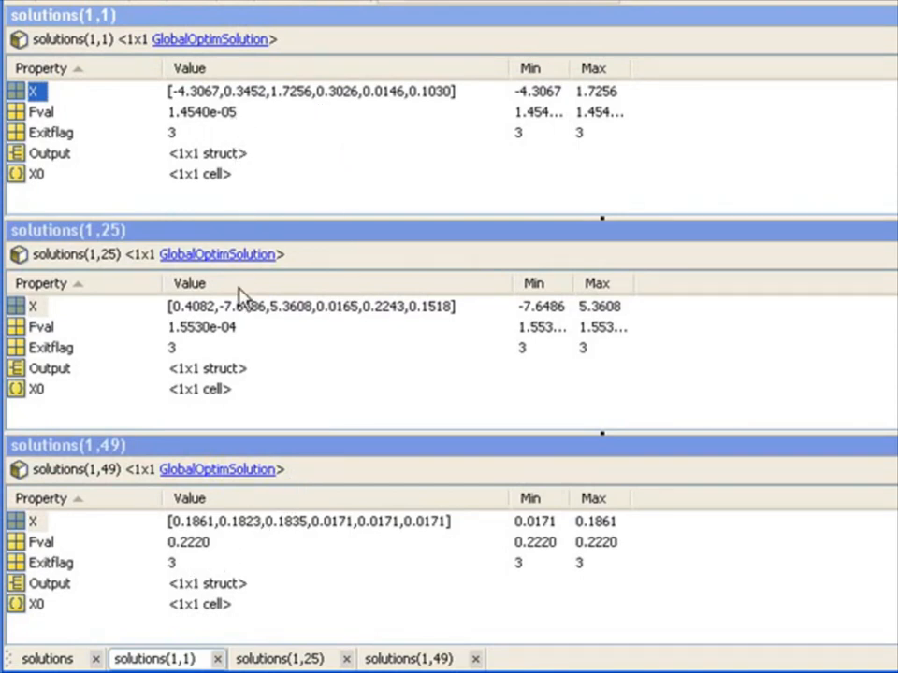
mouse_move(223, 552)
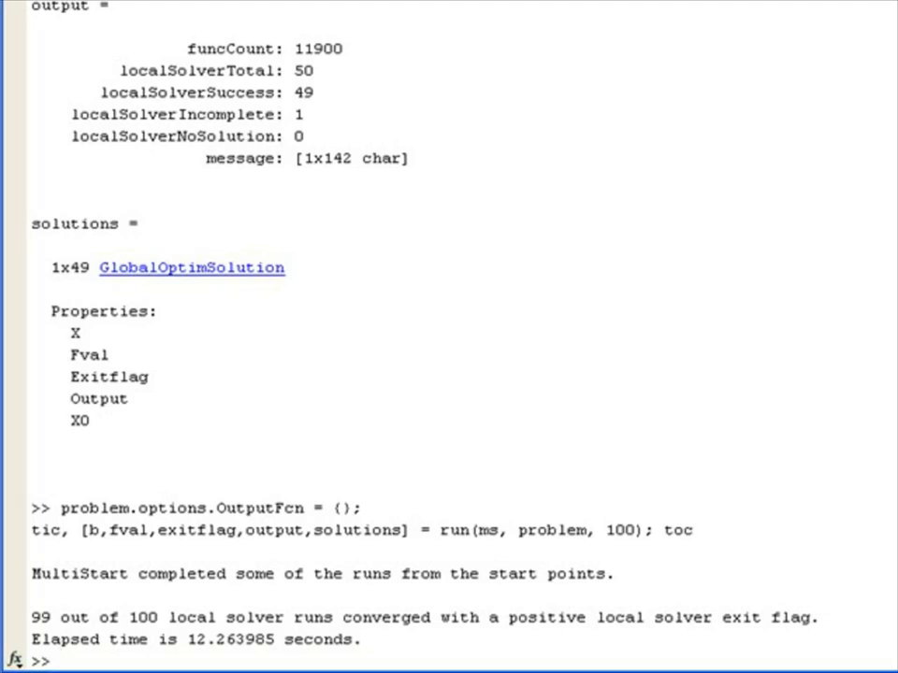
Open a 4-worker matlabpool and set ms.UseParallel = 'always'.
type("matlabpool open 4")
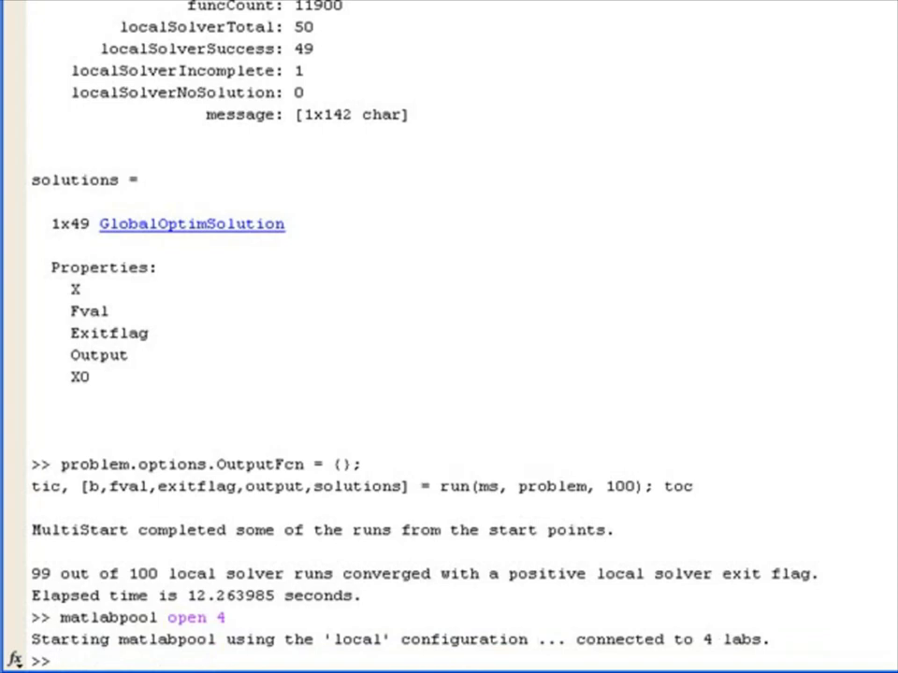
scroll("down", 3)
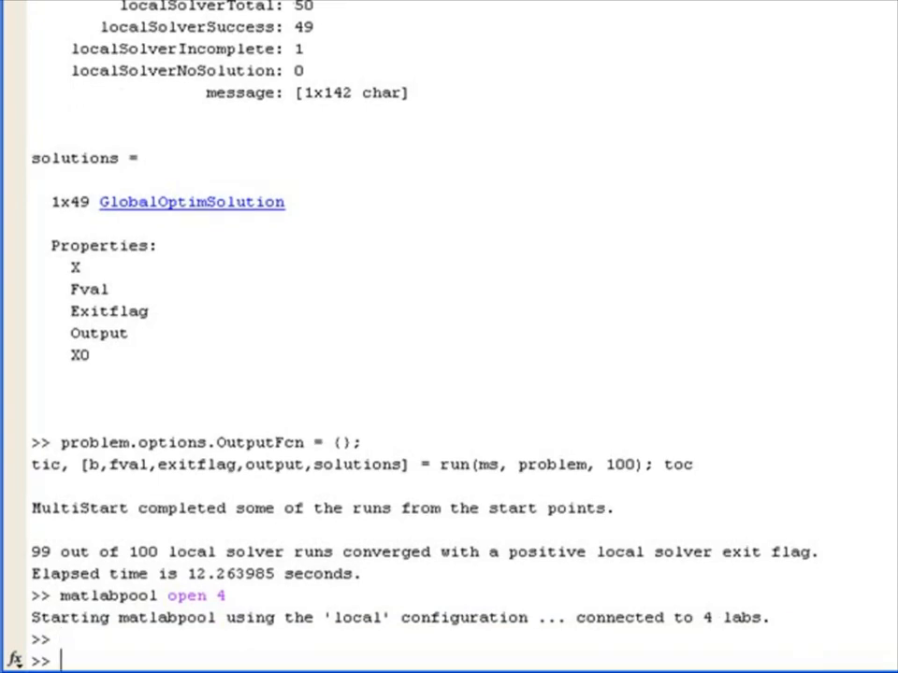
type("ms.UseParallel = 'always'")
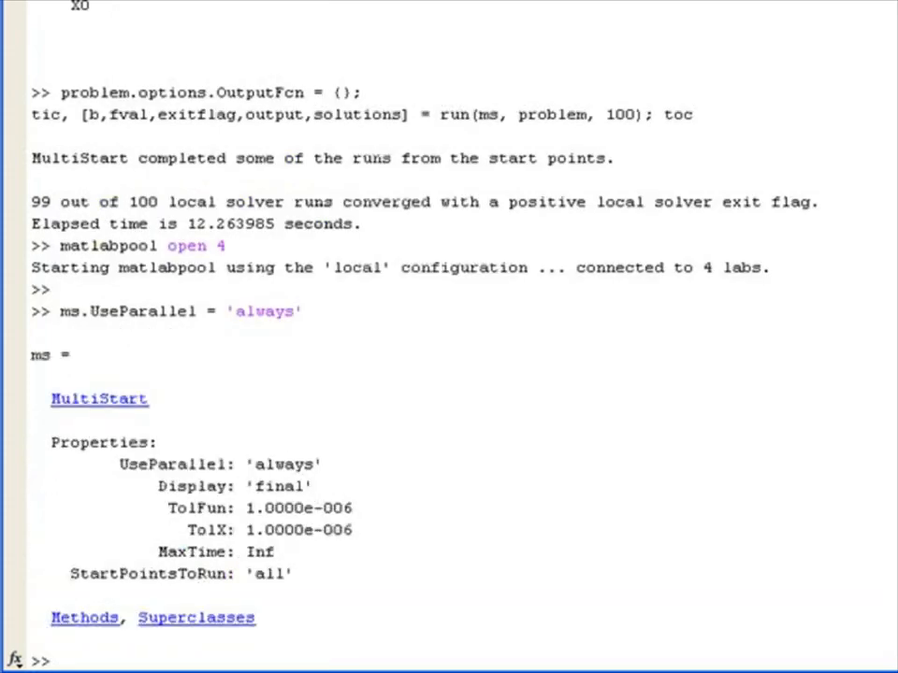
Time a parallel MultiStart run from 100 start points with tic/toc, then launch doc.
type("tic, [bp,fvalp,exitflagp,outputp,solutionsp] = run(ms, problem, 100); toc")
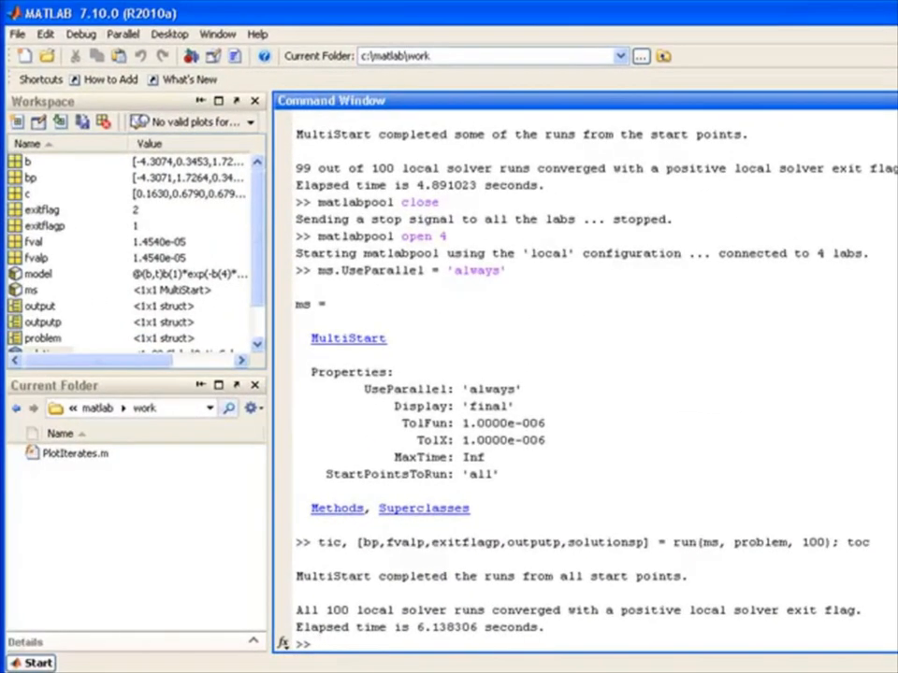
type("doc")
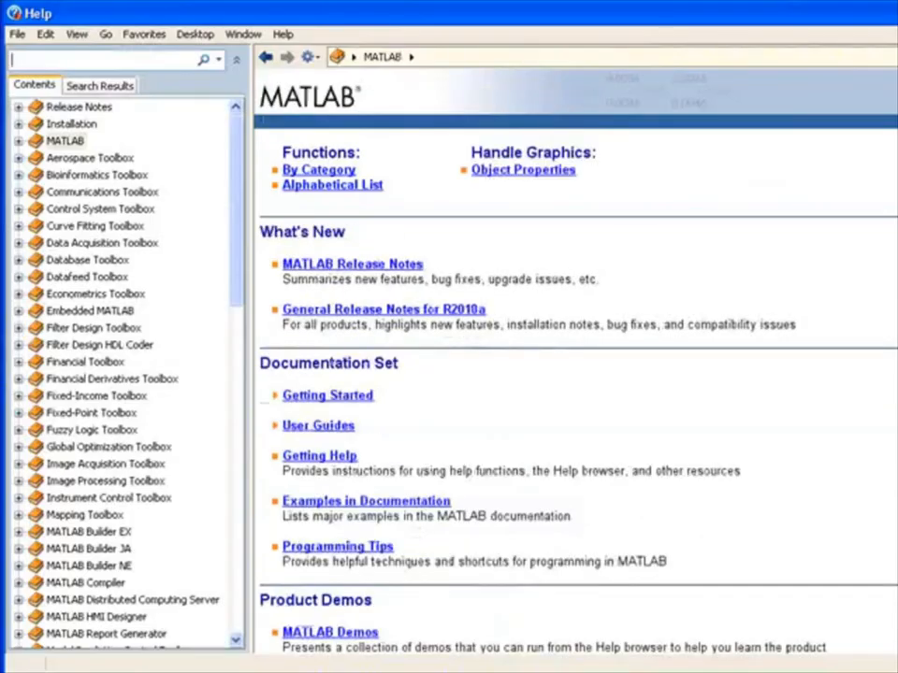
Navigate Global Optimization Toolbox help to the MultiStart Algorithm section of 'How GlobalSearch and MultiStart Work'.
left_click(101, 467)
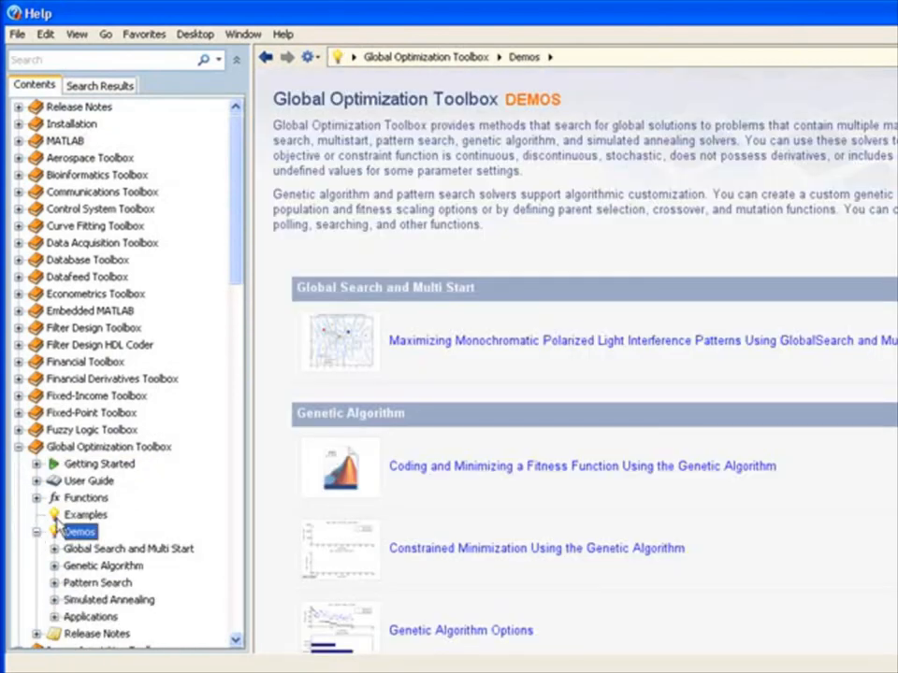
left_click(82, 515)
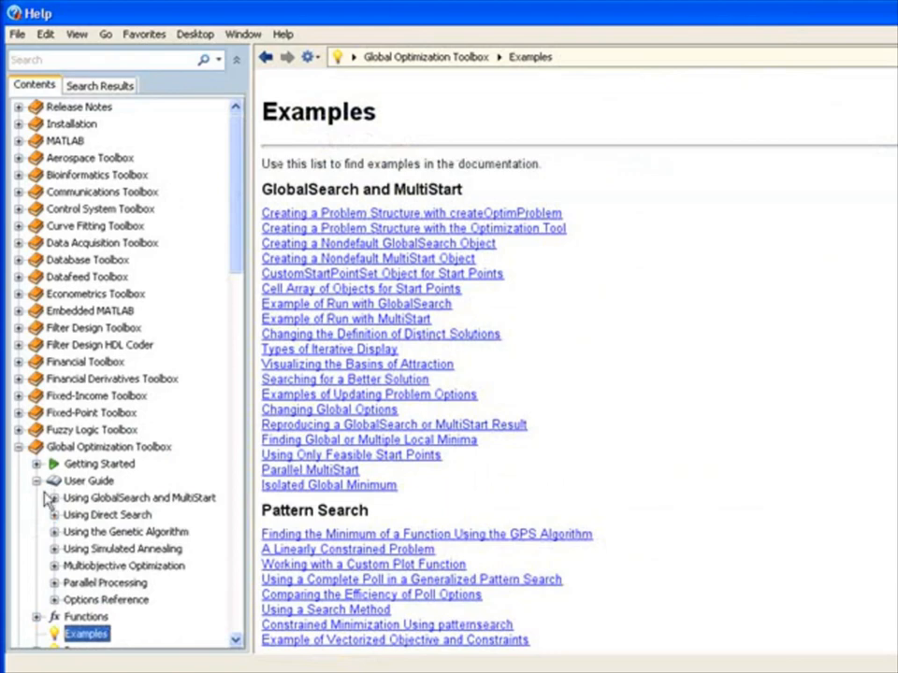
left_click(138, 498)
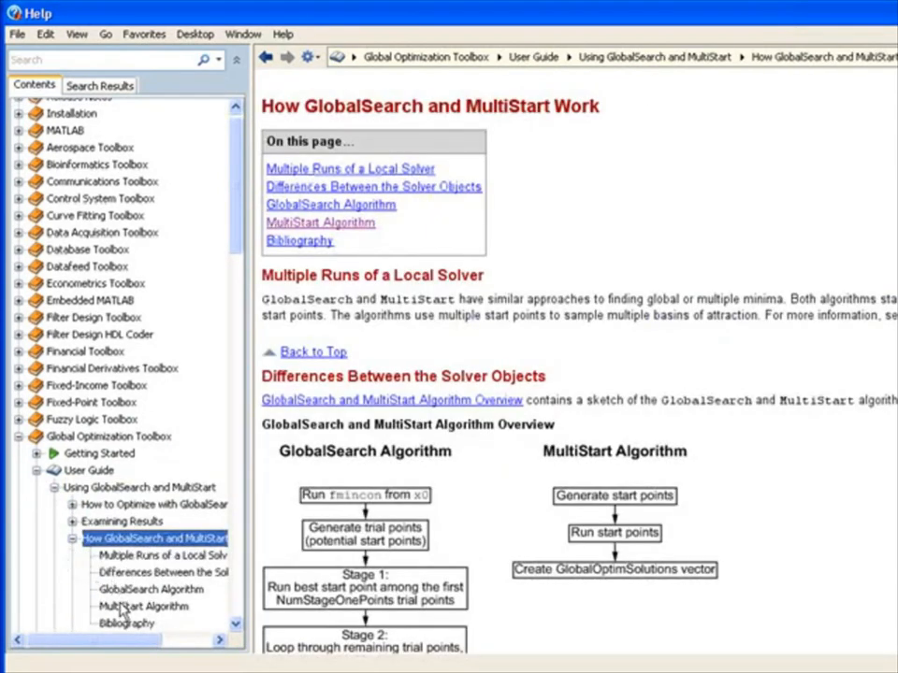
left_click(142, 606)
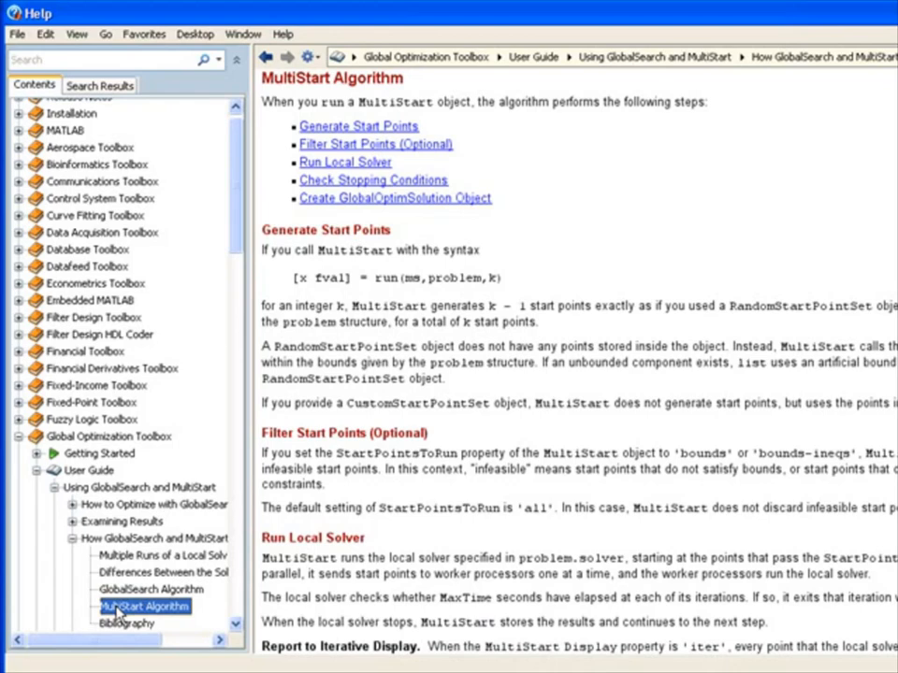